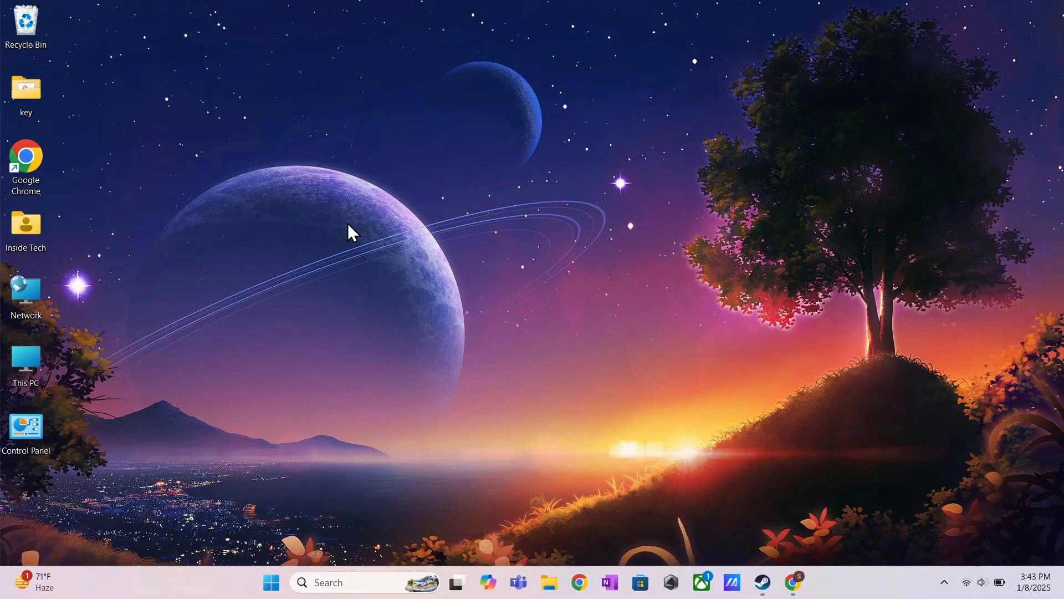
mouse_move(478, 379)
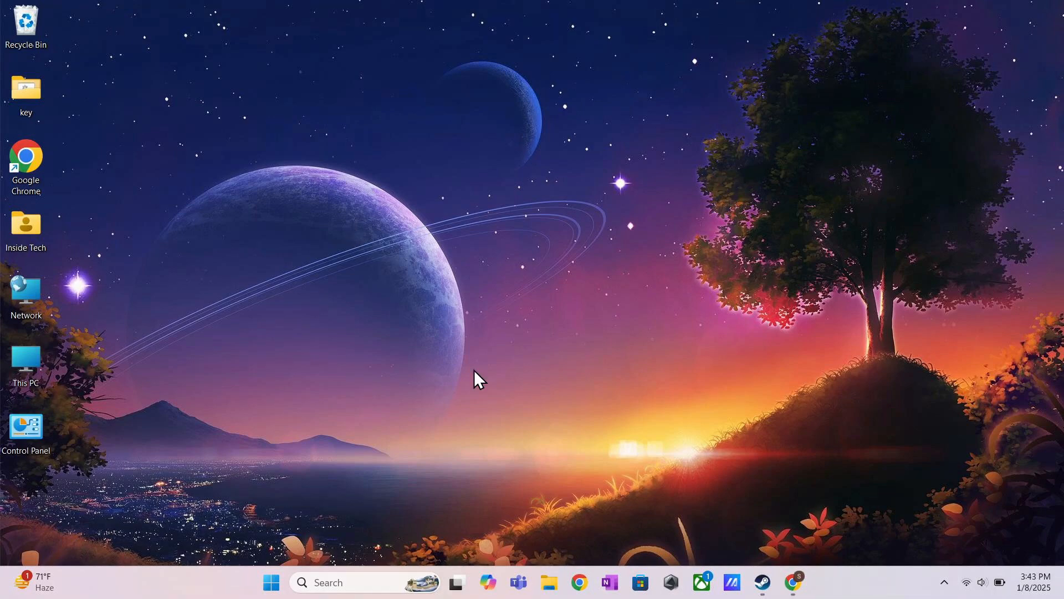
Bring up the Steam sign-in page in Chrome and head toward the Install Steam page
click(792, 581)
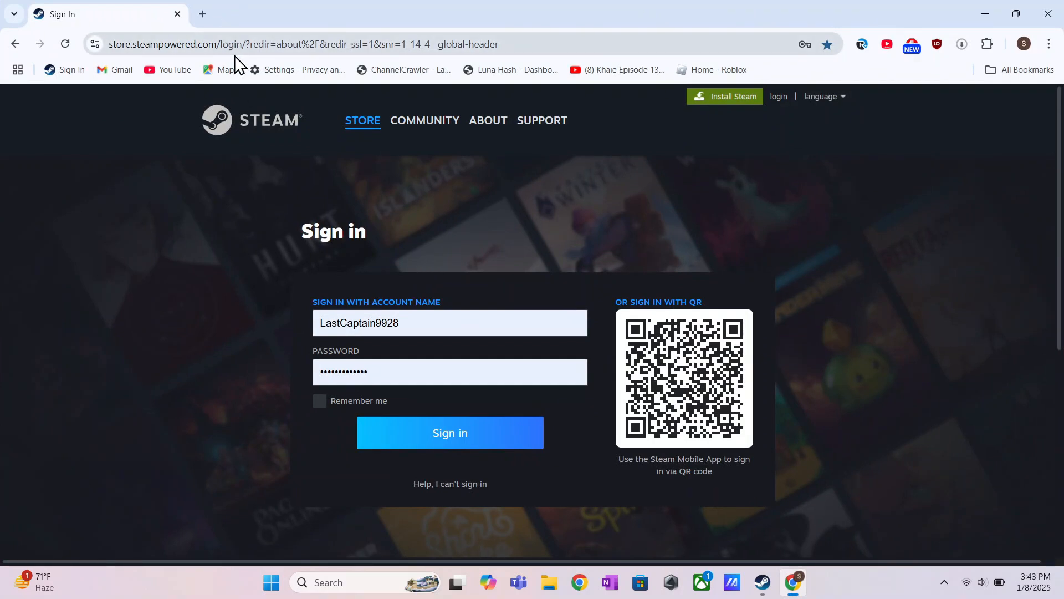
mouse_move(778, 96)
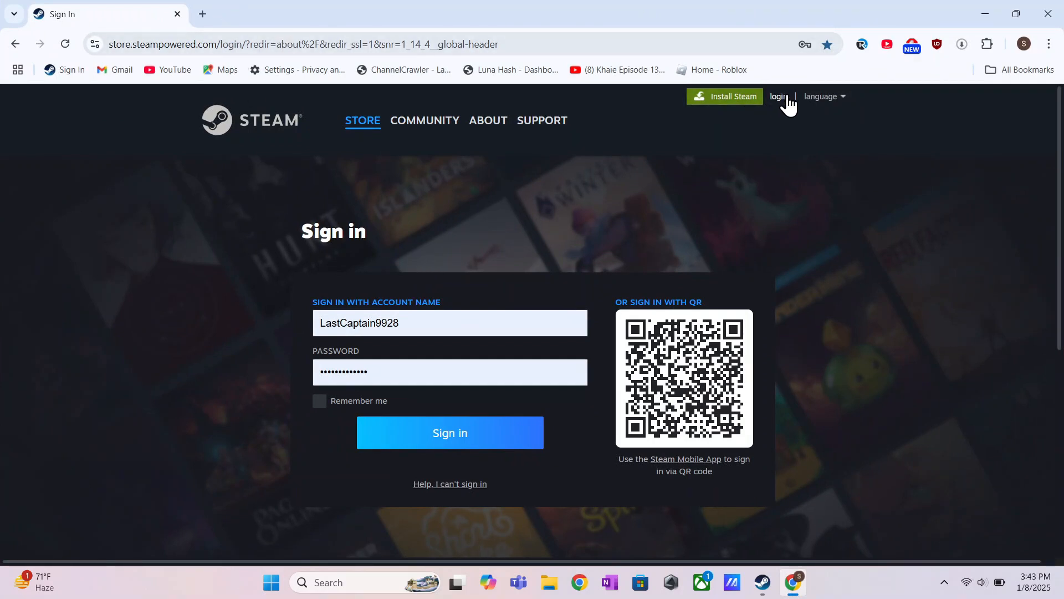
mouse_move(624, 275)
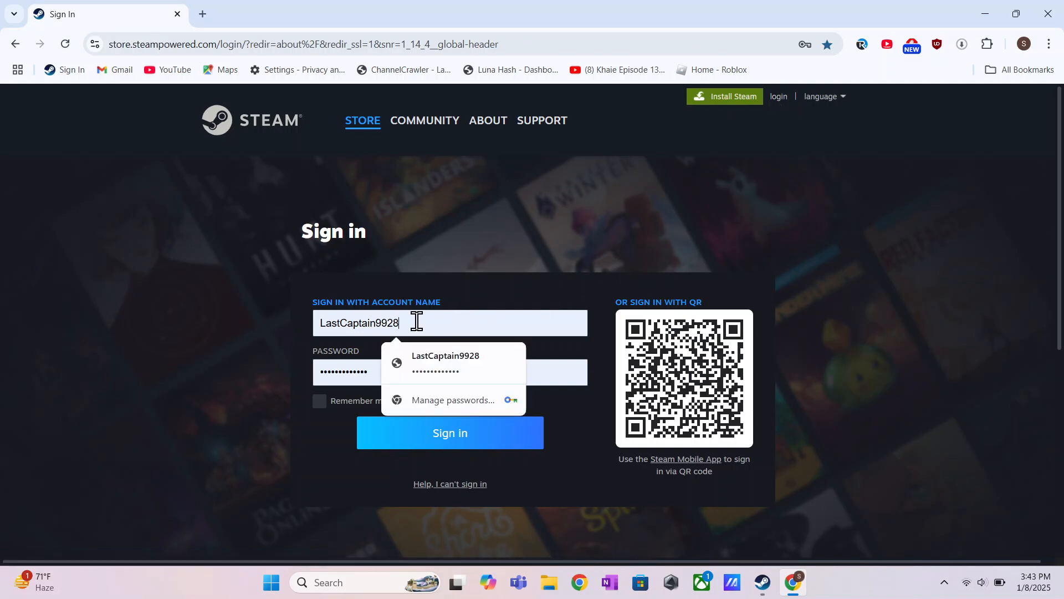
scroll(down, 3)
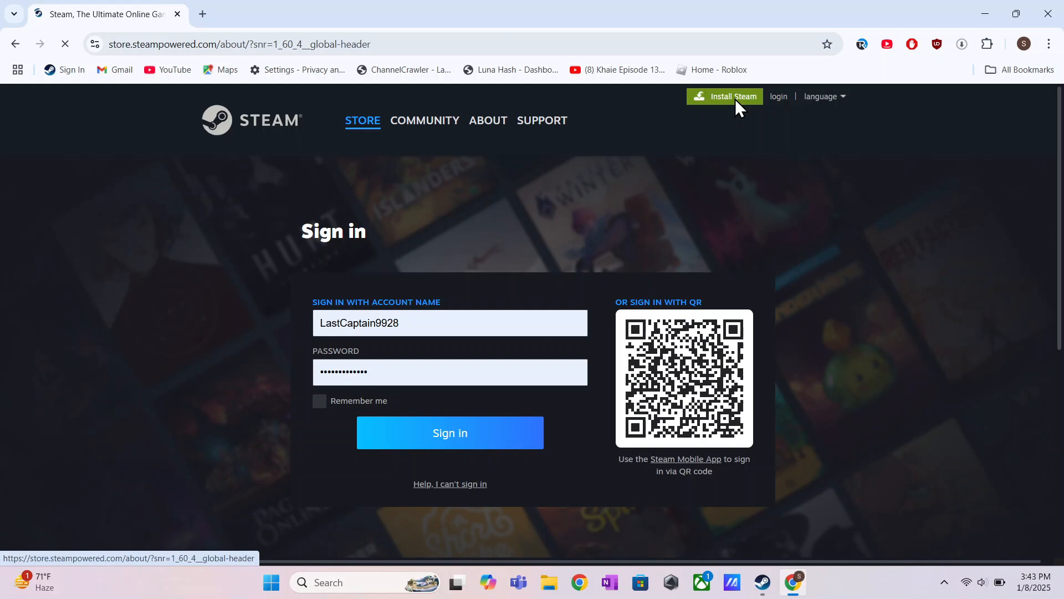
Download the Windows installer SteamSetup.exe from Steam's About page
click(488, 120)
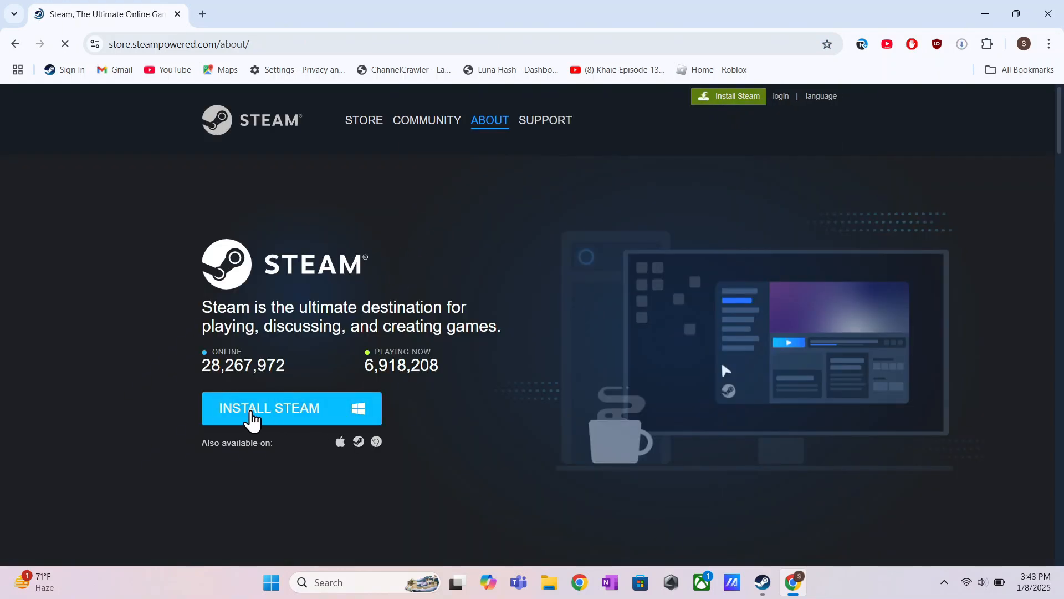
click(269, 407)
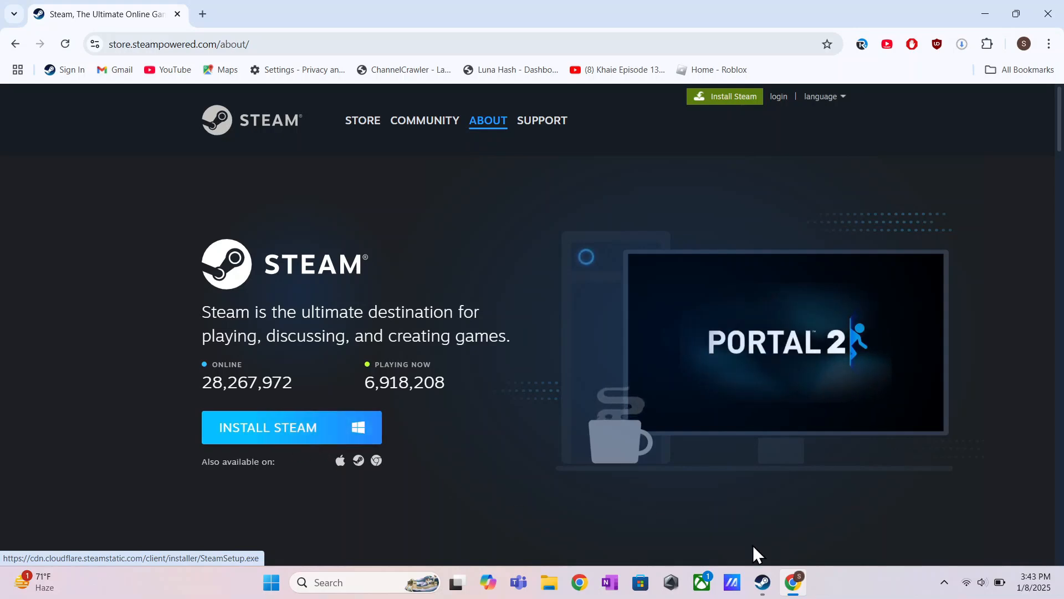
Search the Steam client store for "desktop mate" to list Desktop Mate and its DLC
click(762, 582)
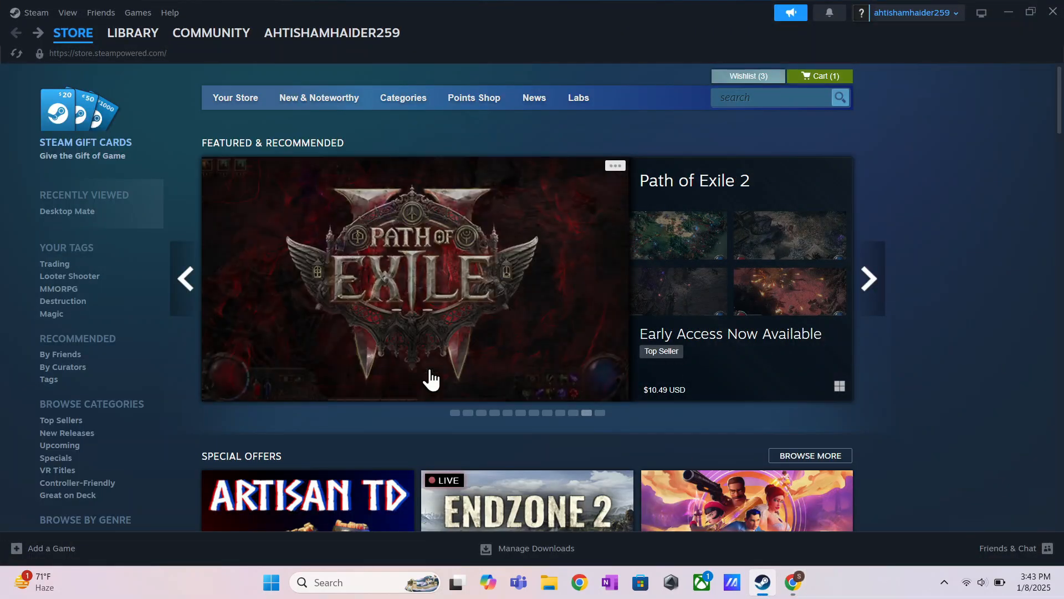
click(777, 97)
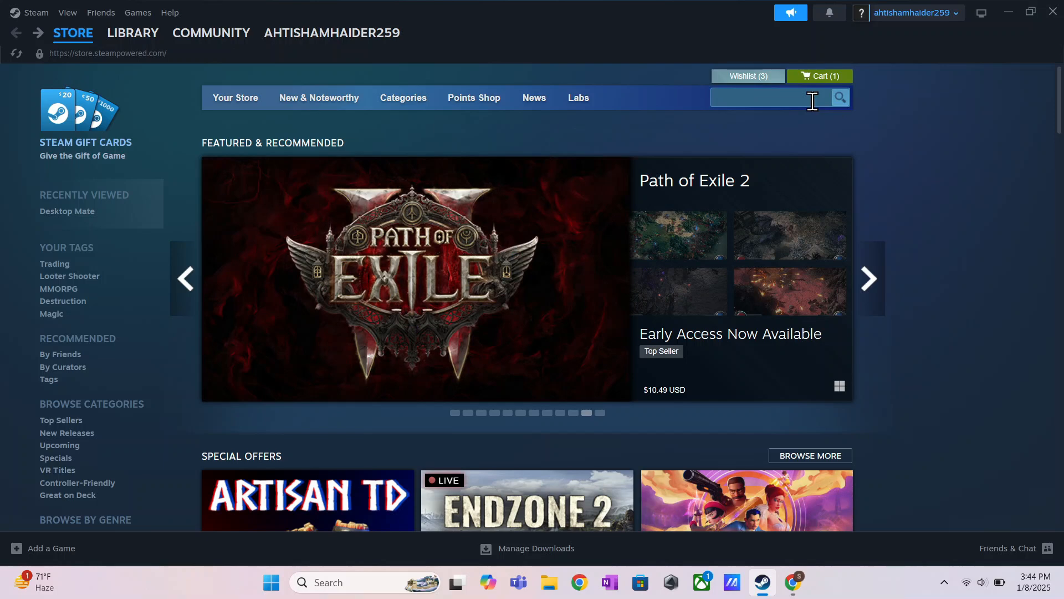
text(desktop)
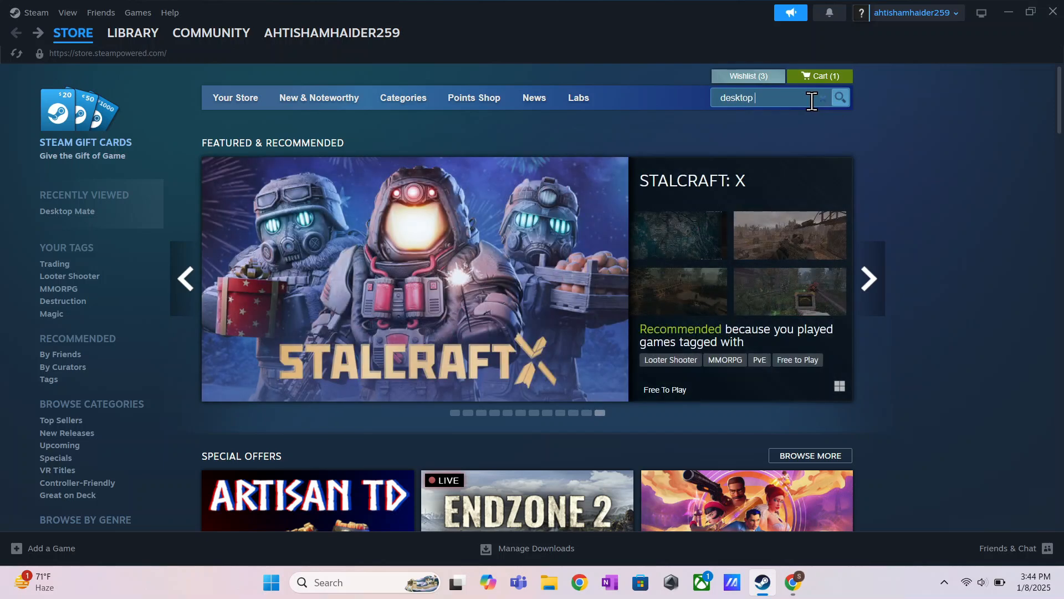
text(mate)
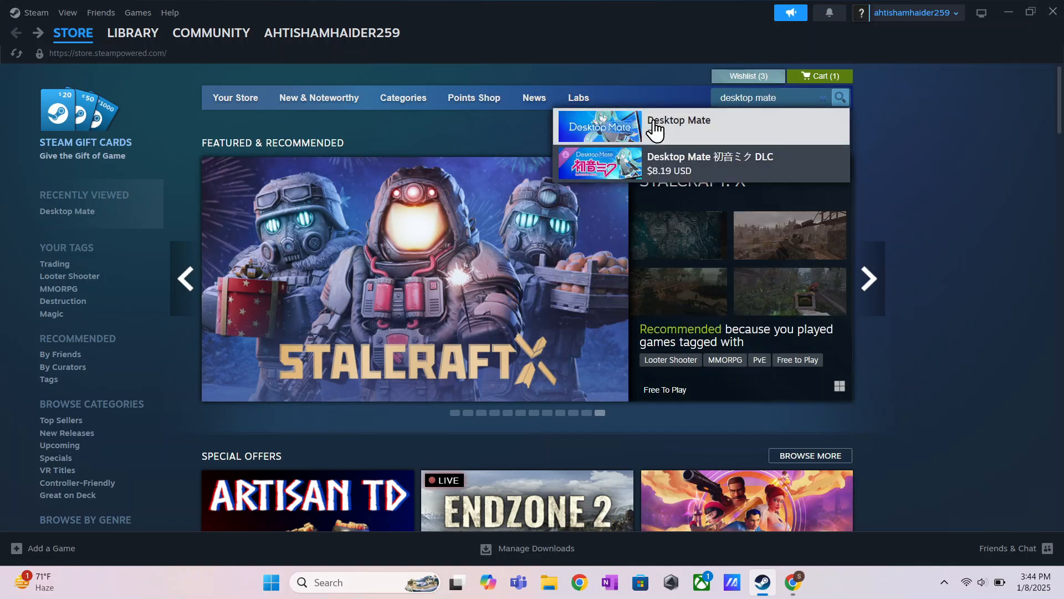
Add free Desktop Mate to the library from its store page and confirm with OK
click(678, 126)
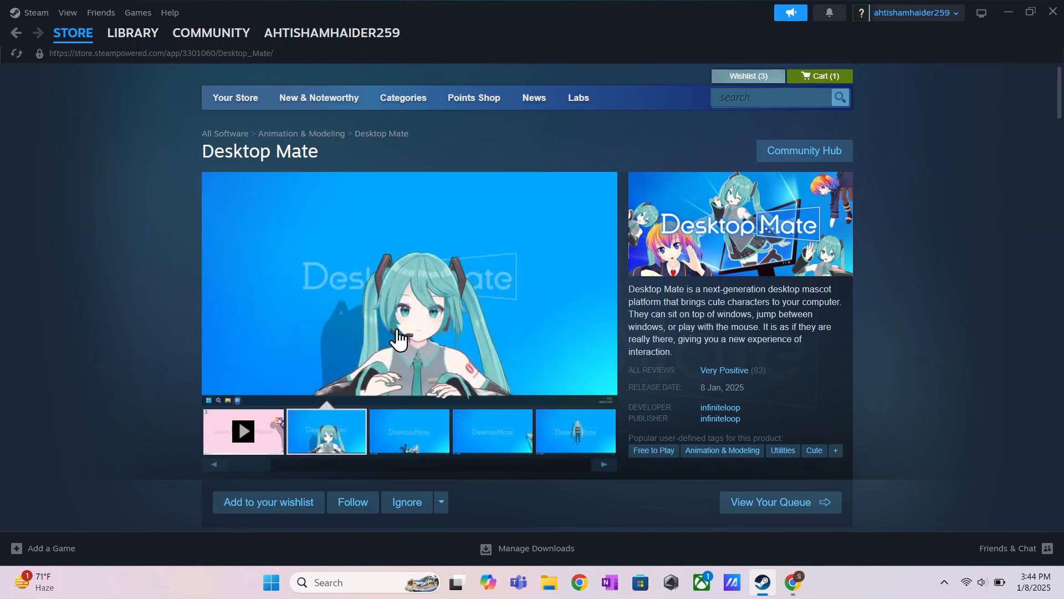
scroll(down, 3)
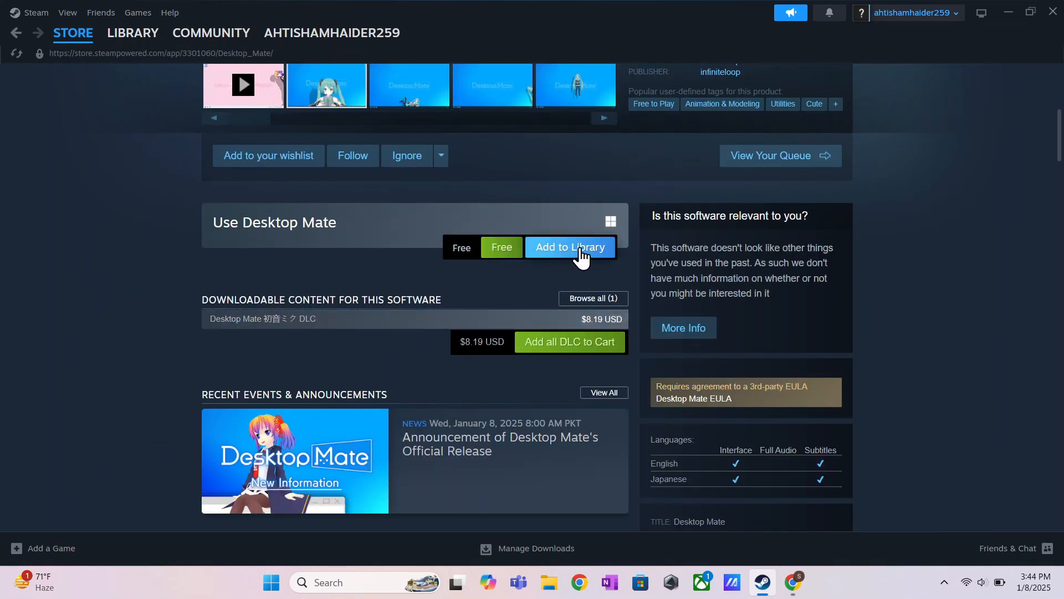
click(570, 246)
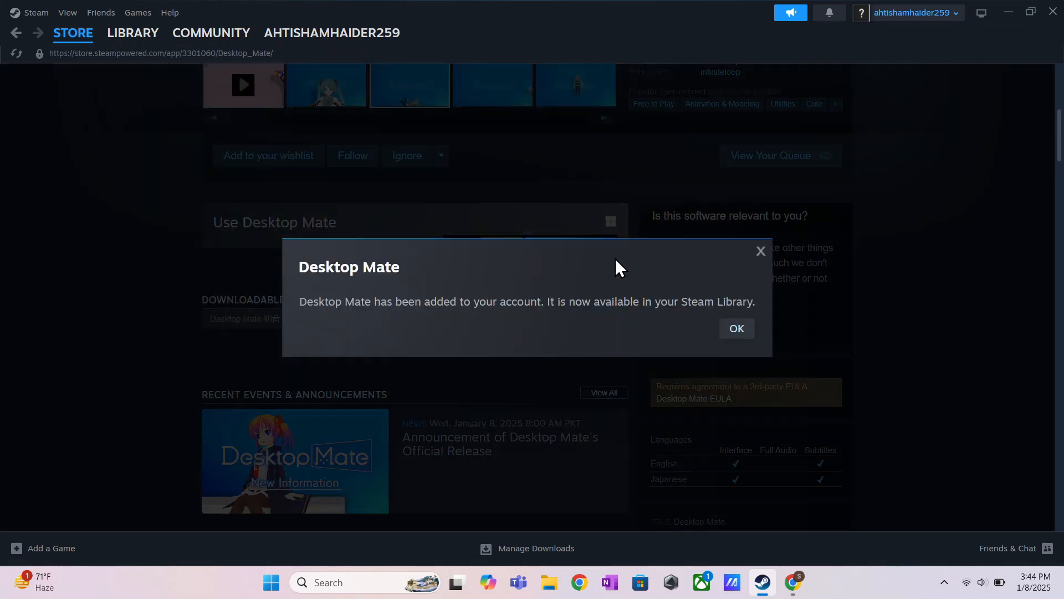
click(736, 329)
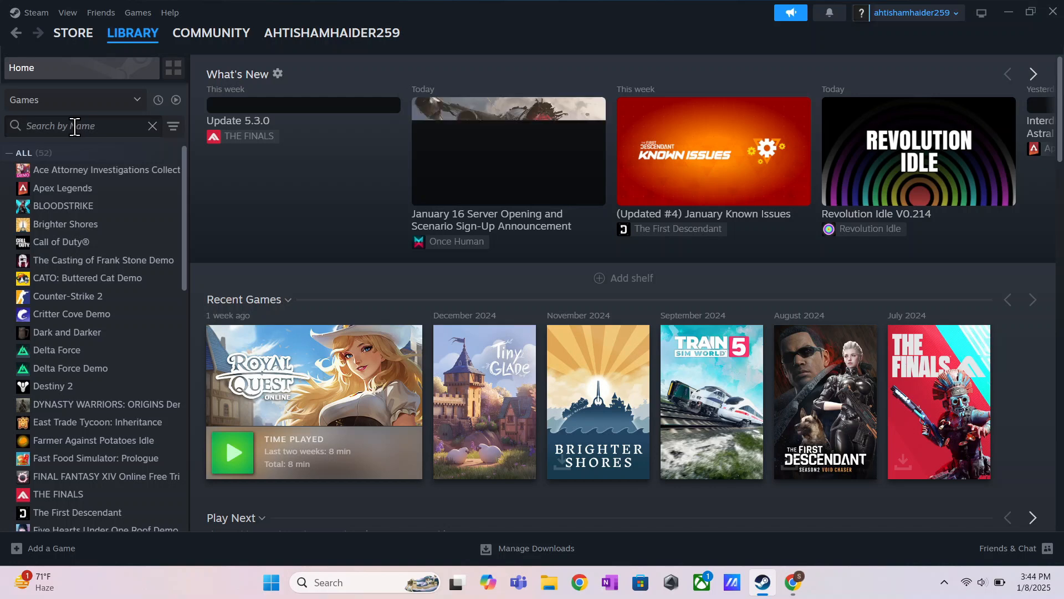
Filter the library by "deskt" and open Desktop Mate's page (138.3 MB required)
text(desktop)
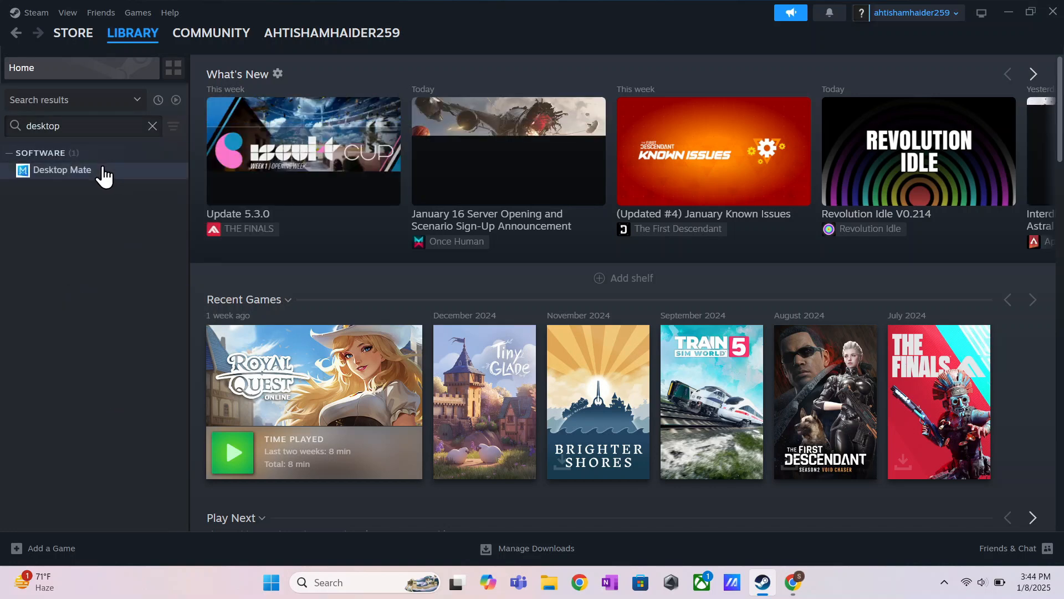
click(62, 169)
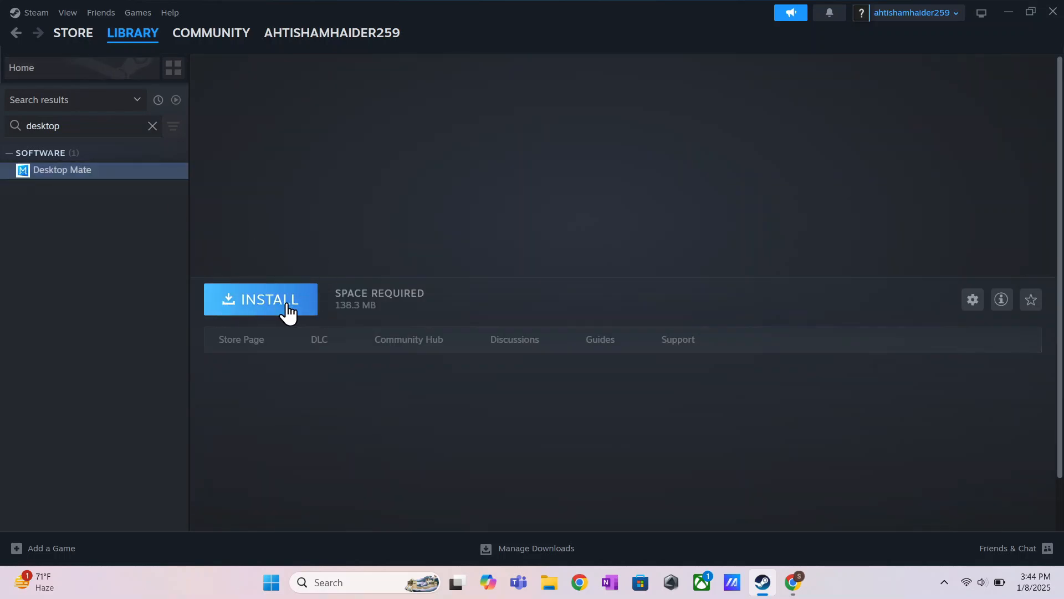